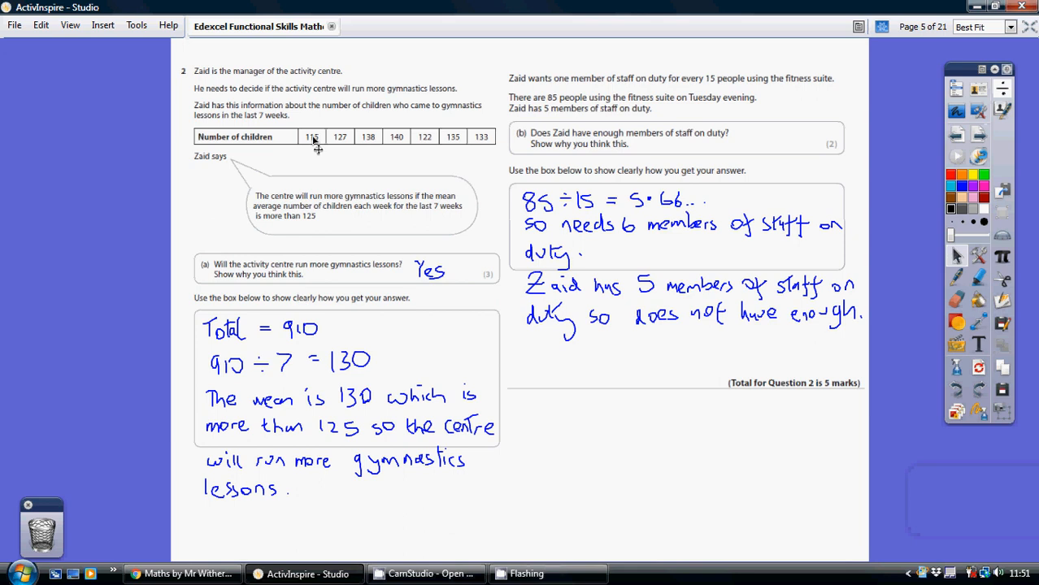
pyautogui.moveTo(338, 146)
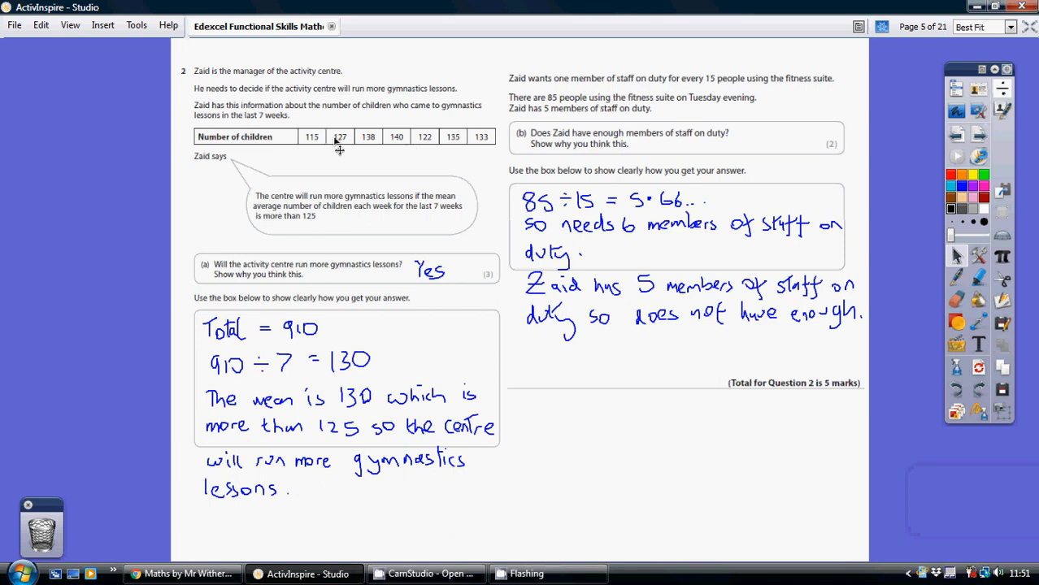
pyautogui.moveTo(311, 150)
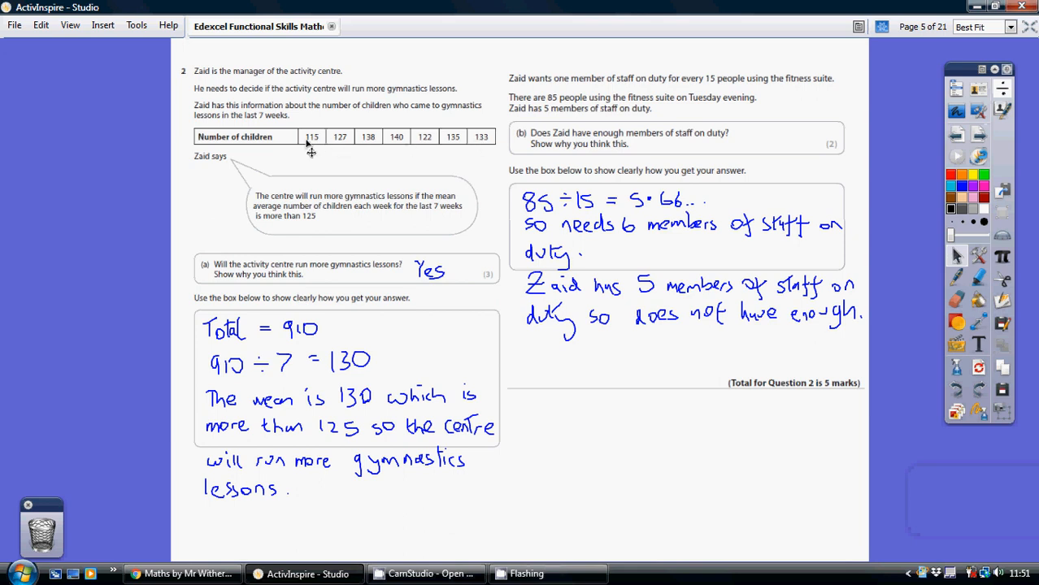
pyautogui.moveTo(315, 146)
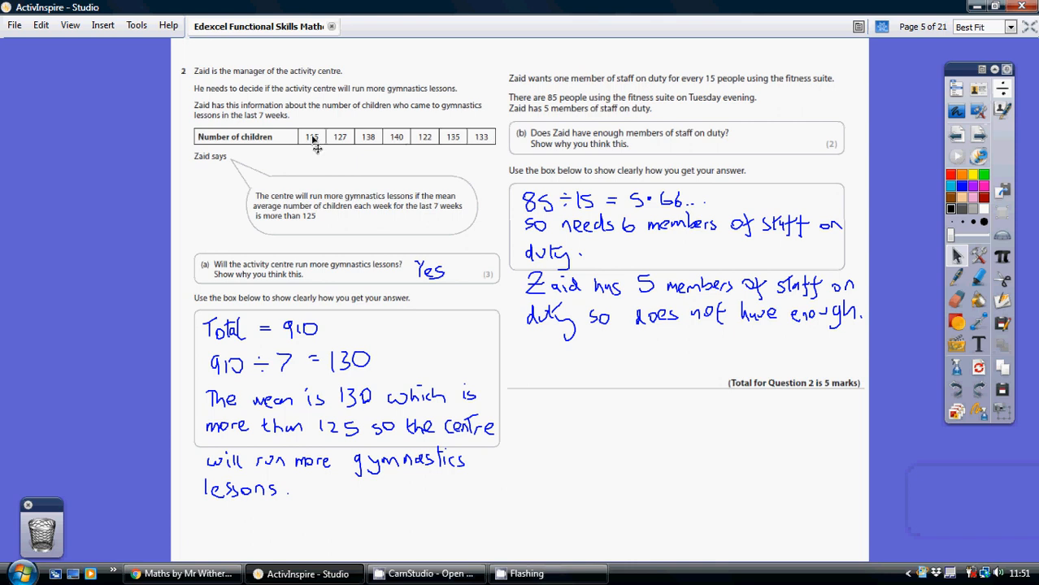
pyautogui.moveTo(371, 146)
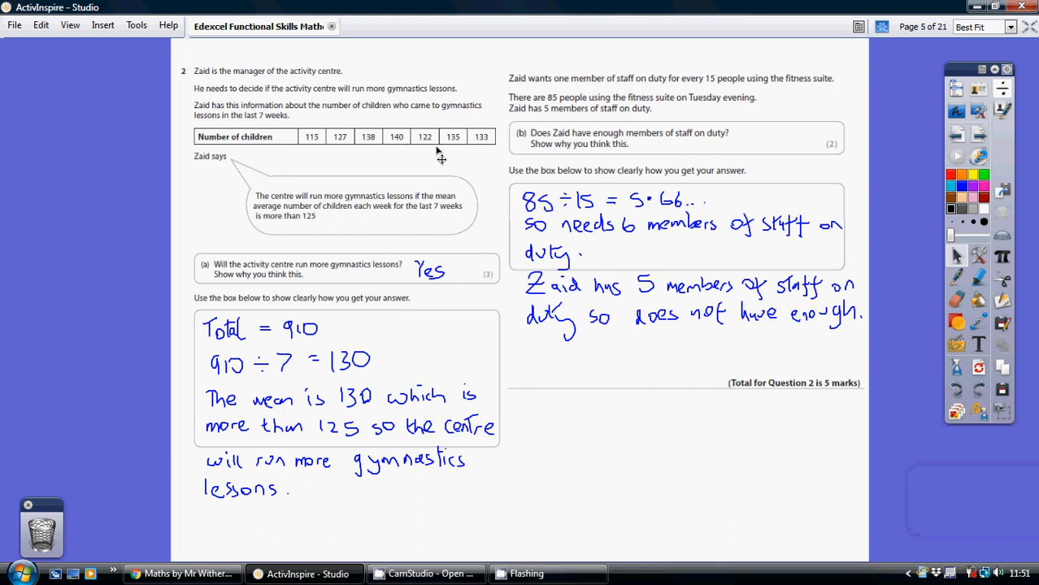
pyautogui.moveTo(317, 150)
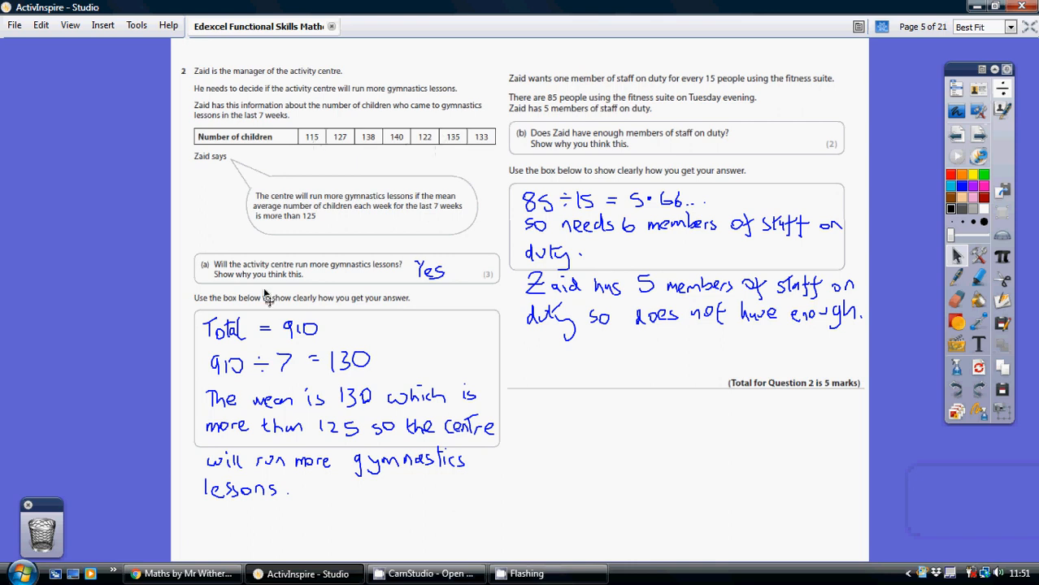
pyautogui.moveTo(236, 374)
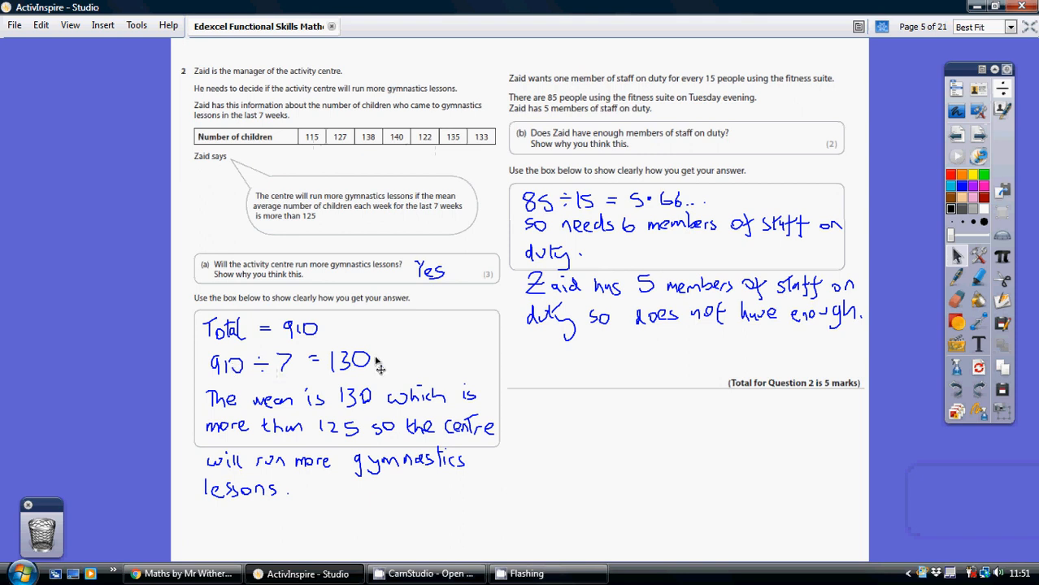
pyautogui.moveTo(372, 367)
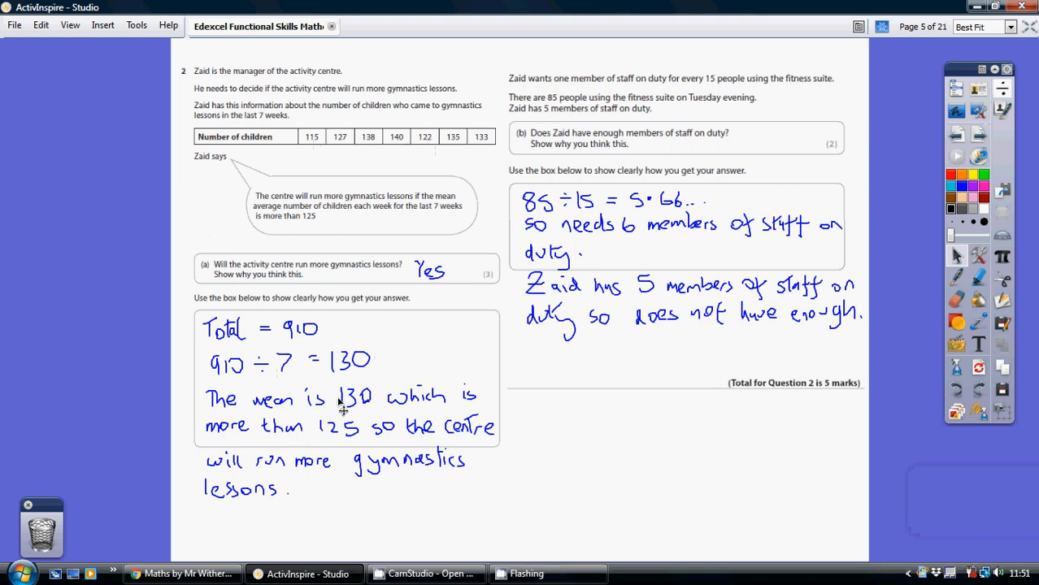
pyautogui.moveTo(329, 260)
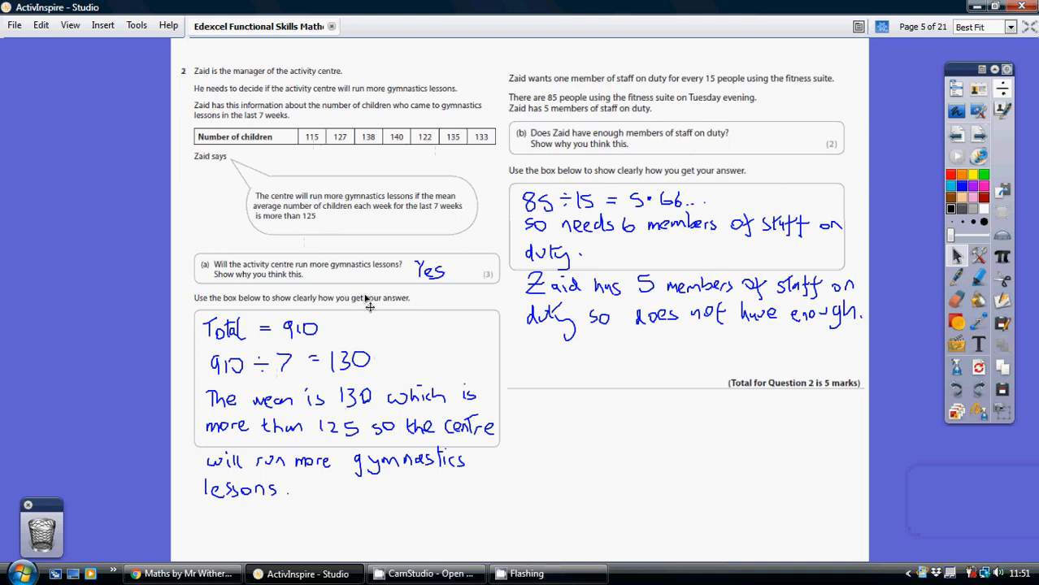
pyautogui.moveTo(366, 358)
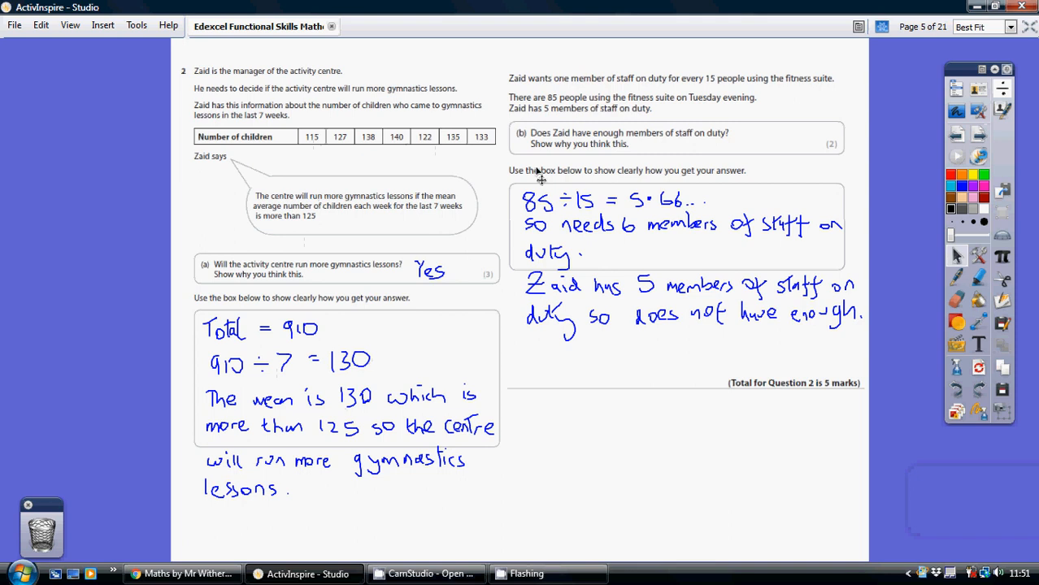
pyautogui.moveTo(563, 104)
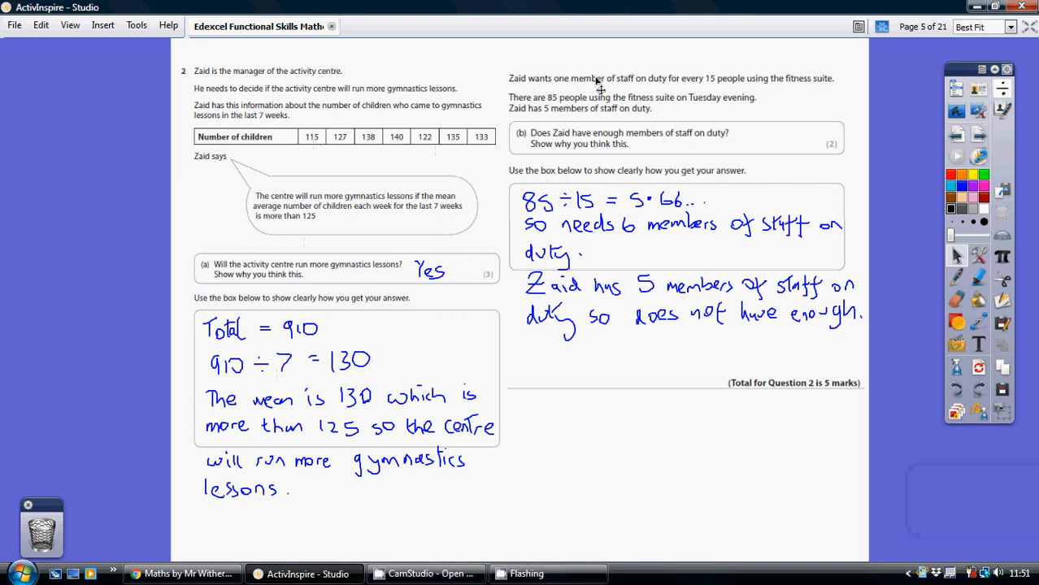
pyautogui.moveTo(742, 80)
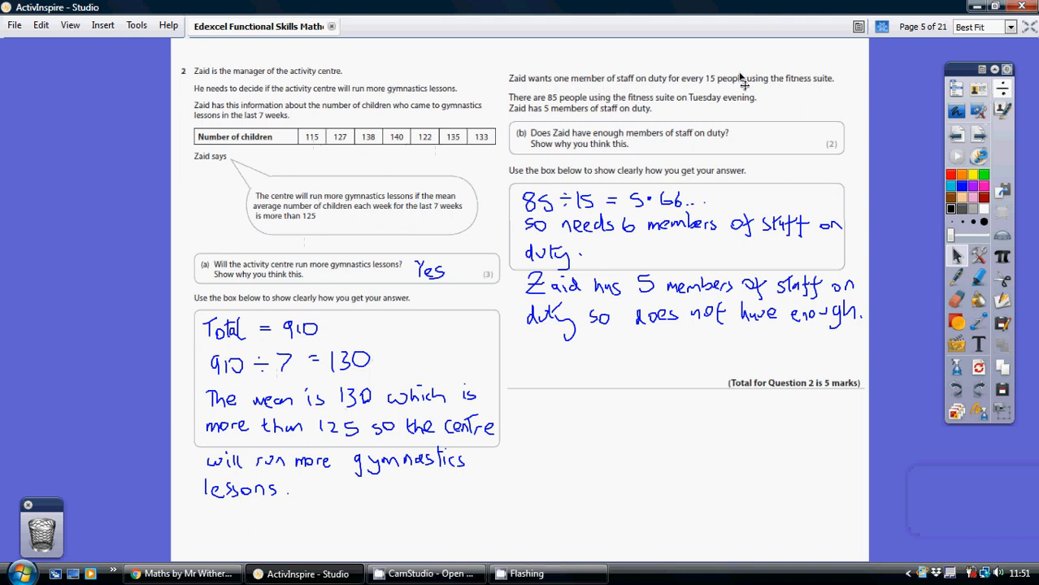
pyautogui.moveTo(564, 114)
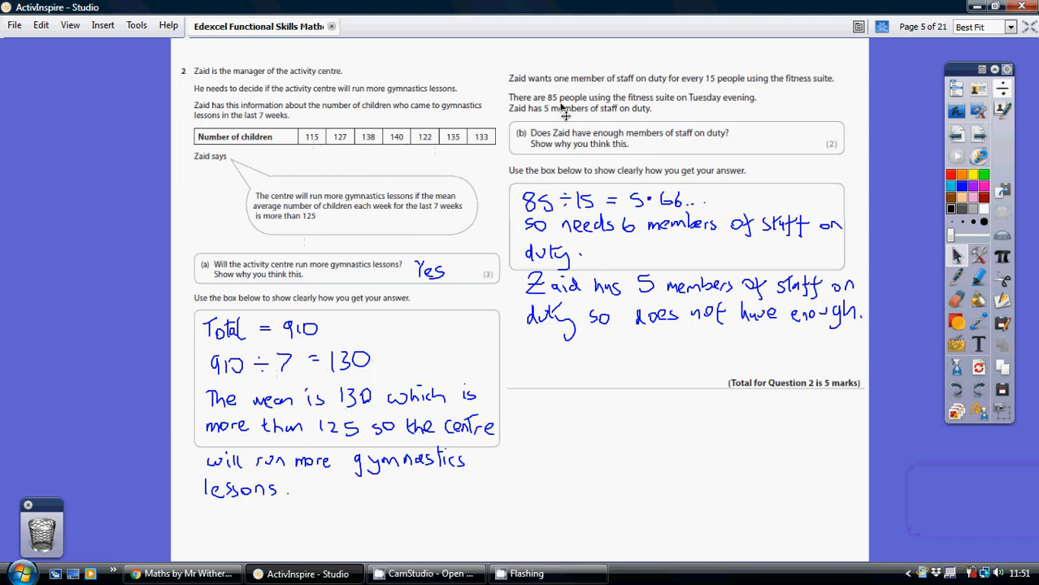
pyautogui.moveTo(663, 112)
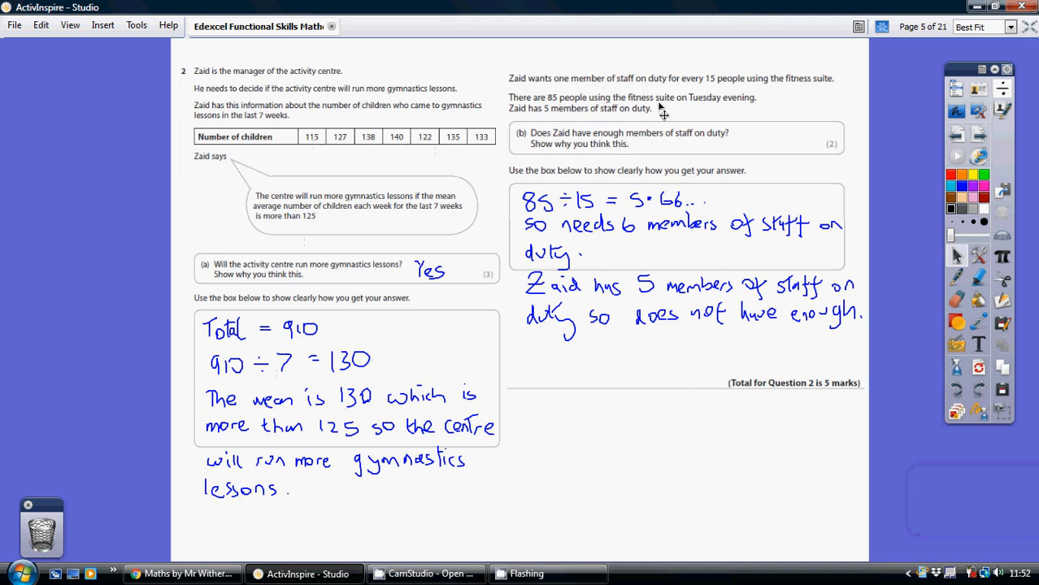
pyautogui.moveTo(566, 120)
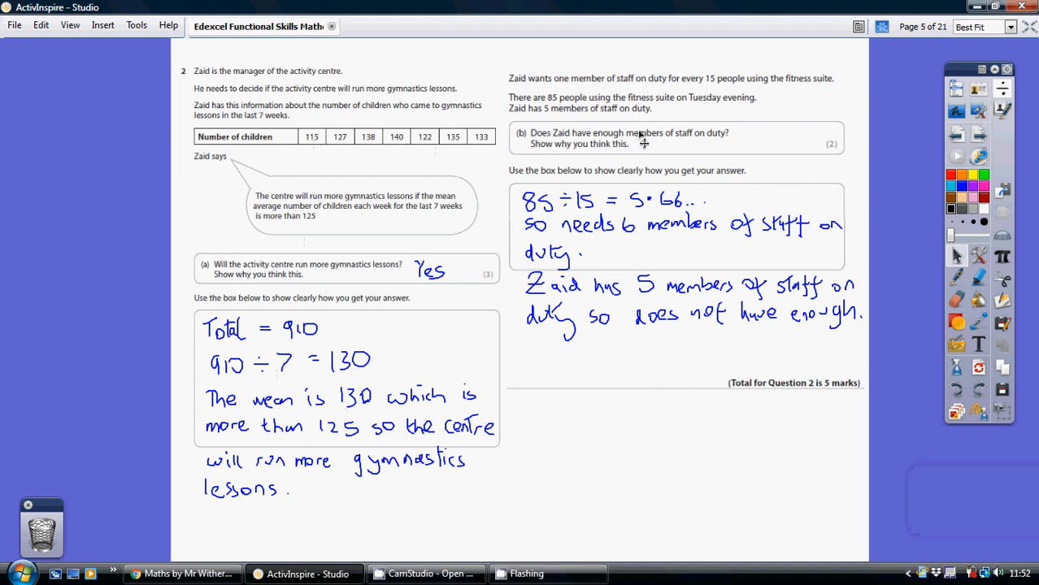
pyautogui.moveTo(647, 138)
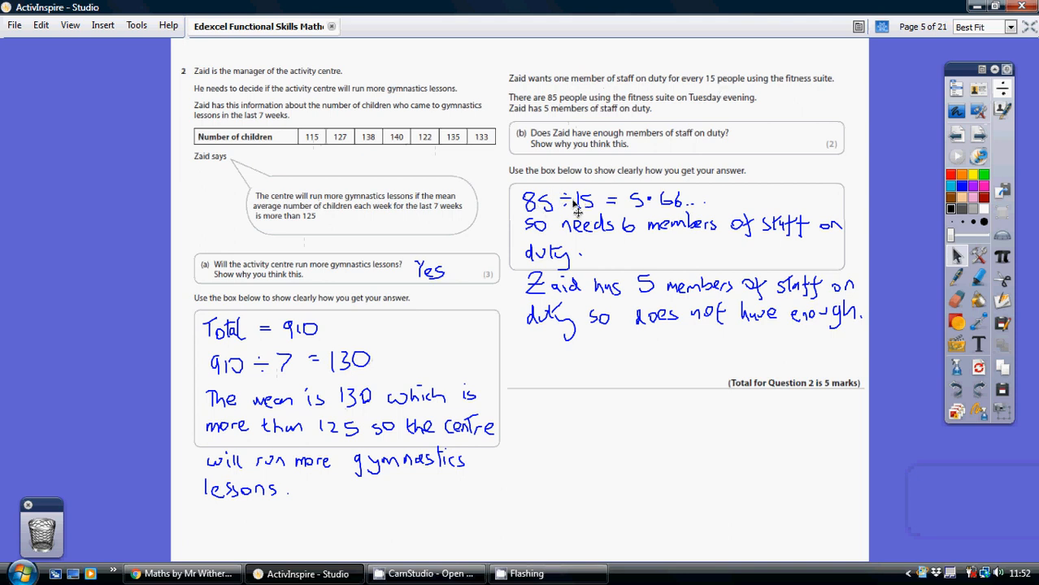
pyautogui.moveTo(681, 210)
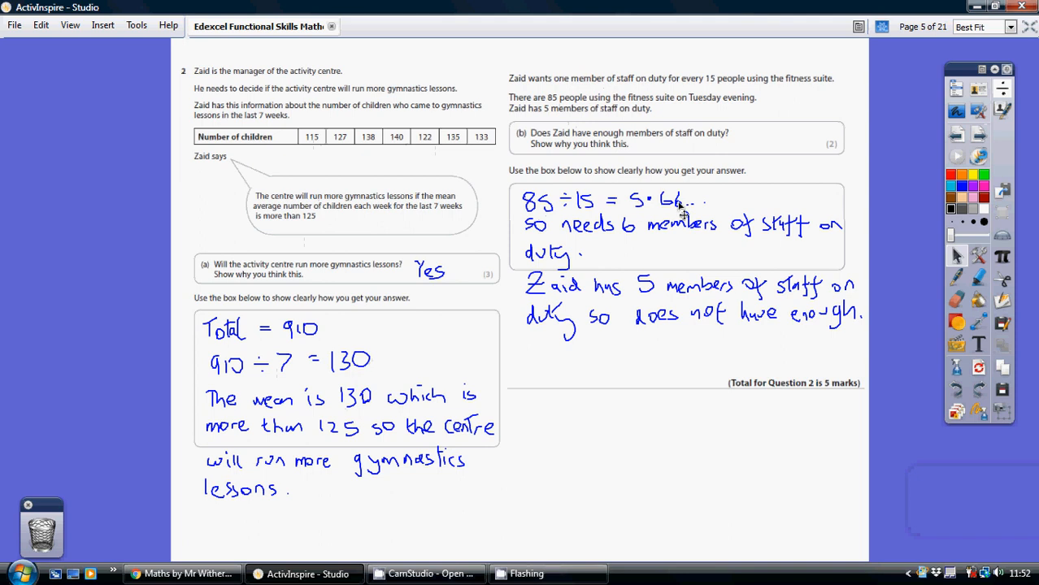
pyautogui.moveTo(608, 266)
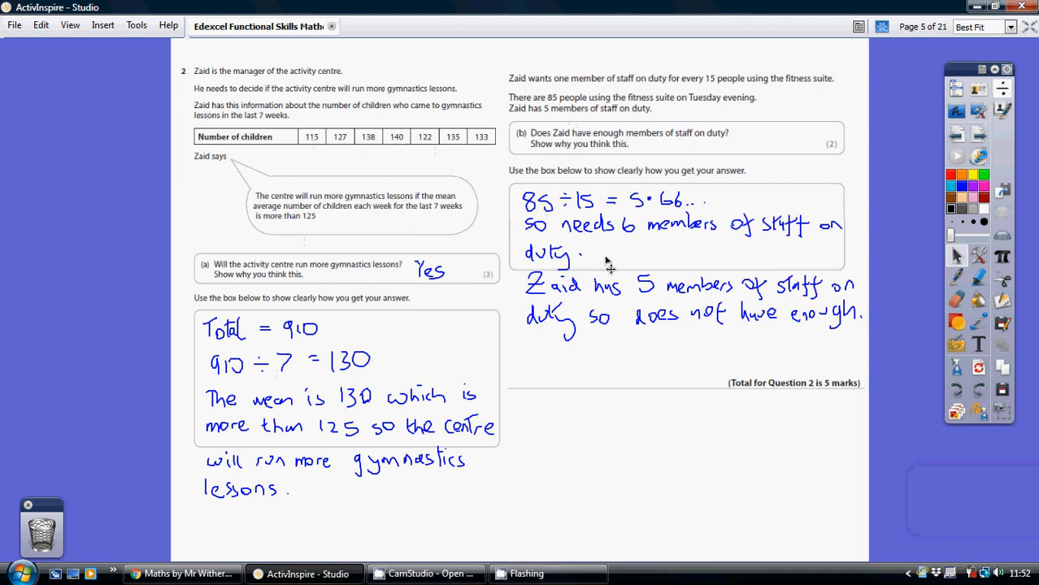
pyautogui.moveTo(706, 215)
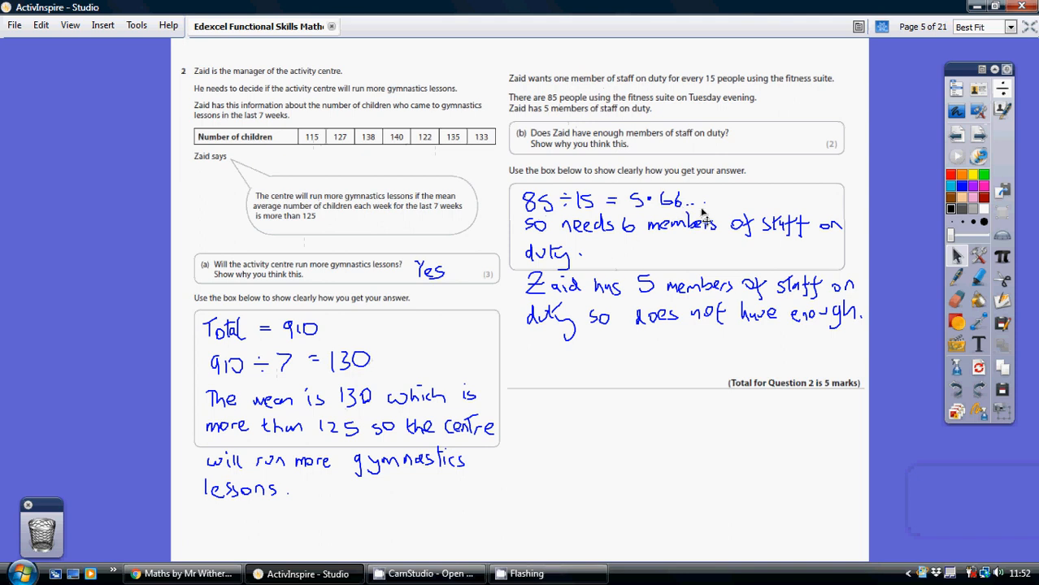
pyautogui.moveTo(639, 267)
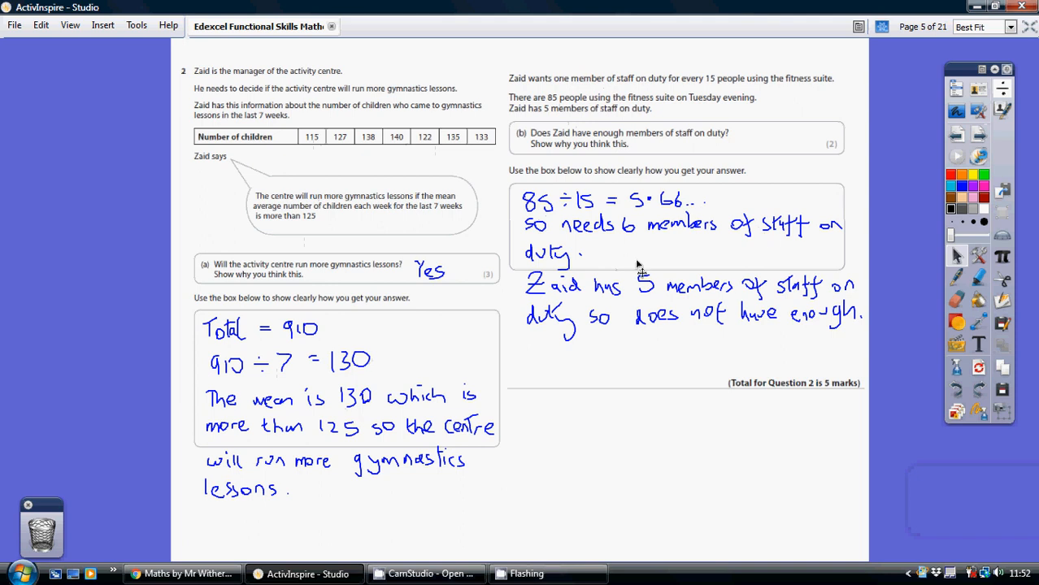
pyautogui.moveTo(699, 291)
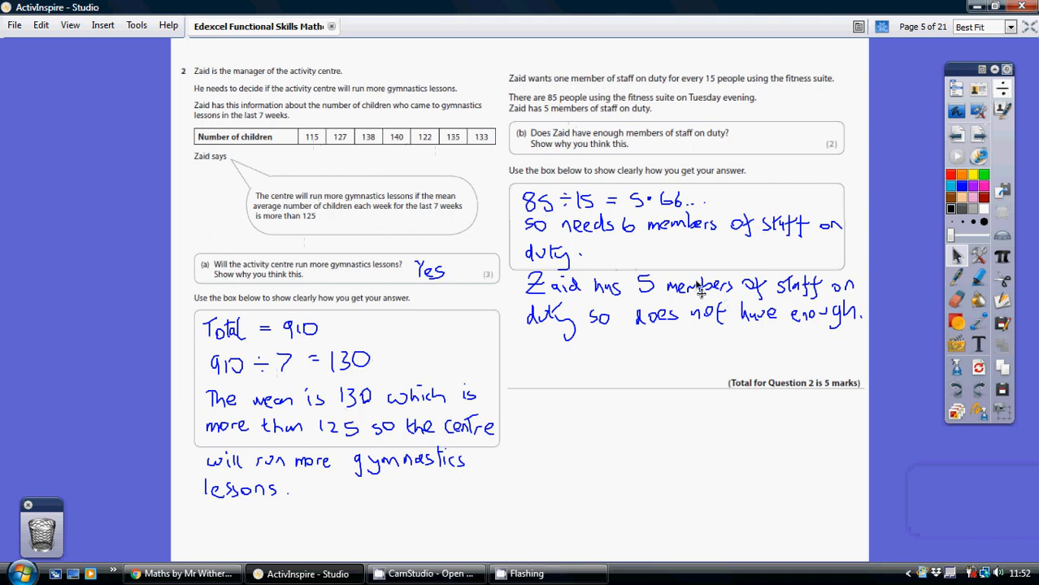
pyautogui.moveTo(682, 252)
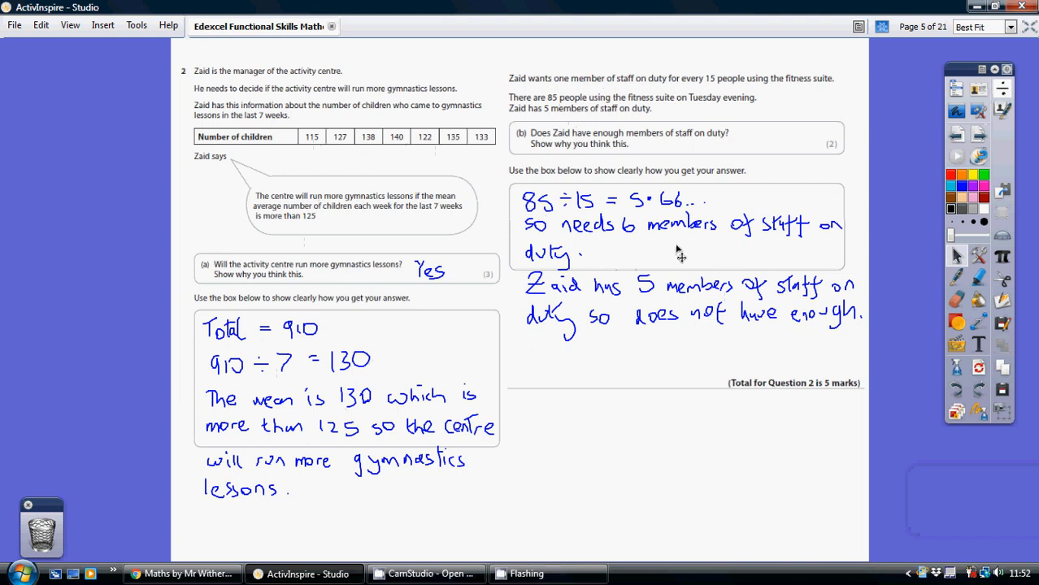
pyautogui.moveTo(647, 296)
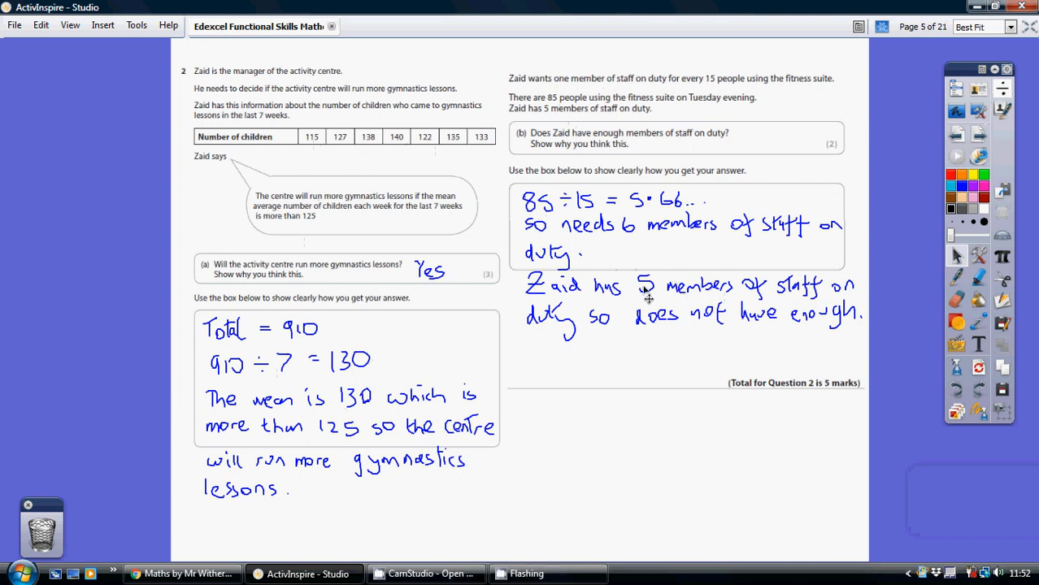
pyautogui.moveTo(538, 486)
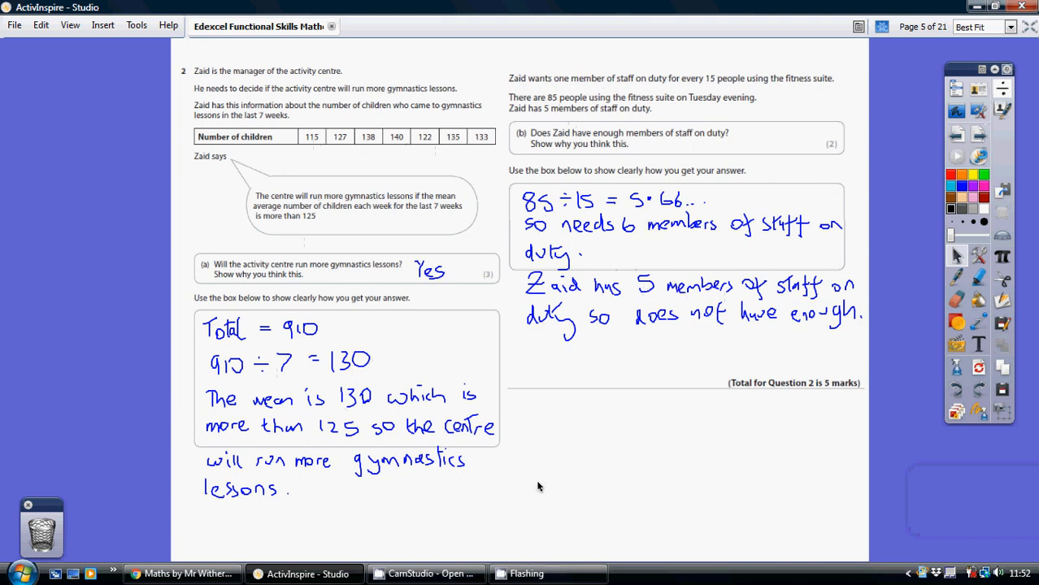